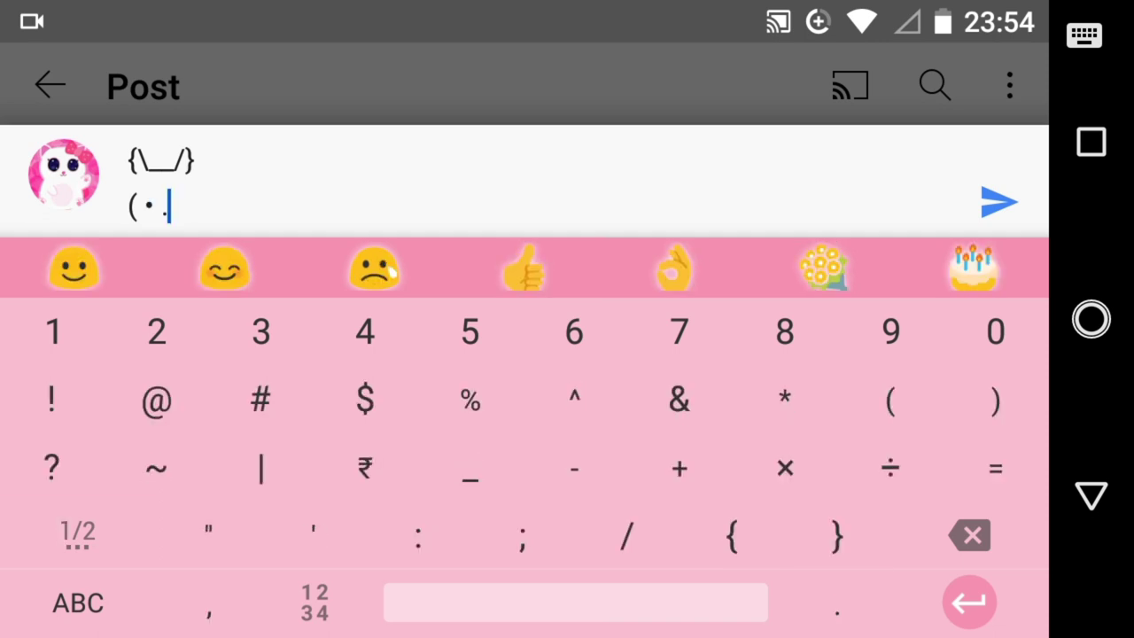
Type a text-art bunny holding a heart emoji and asking 'u want this?'.
text(.)
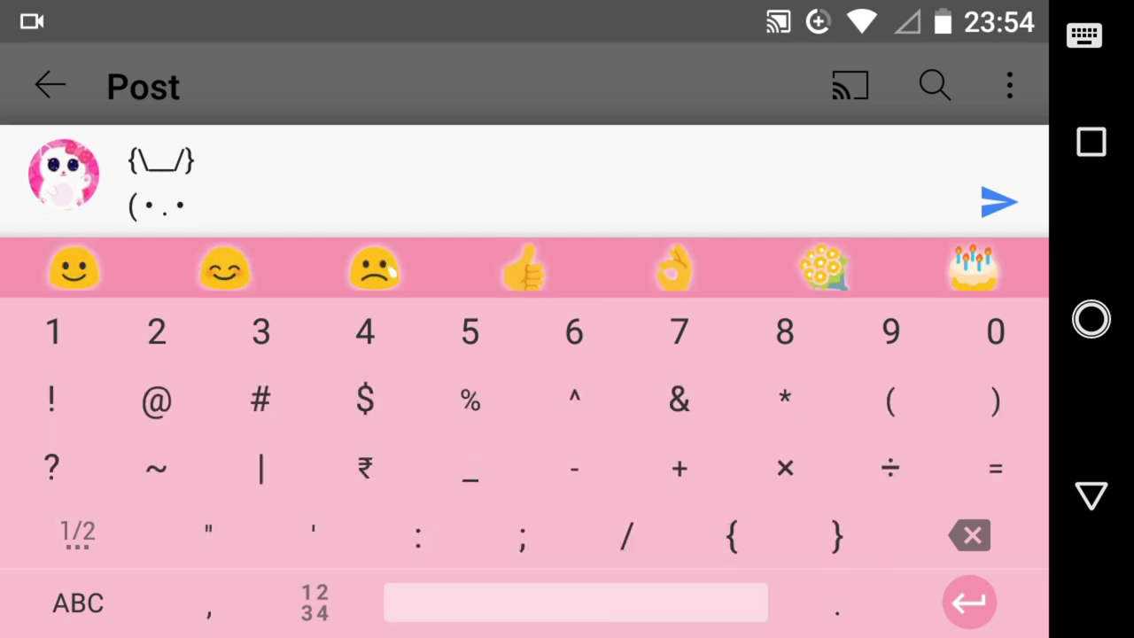
text(/ >)
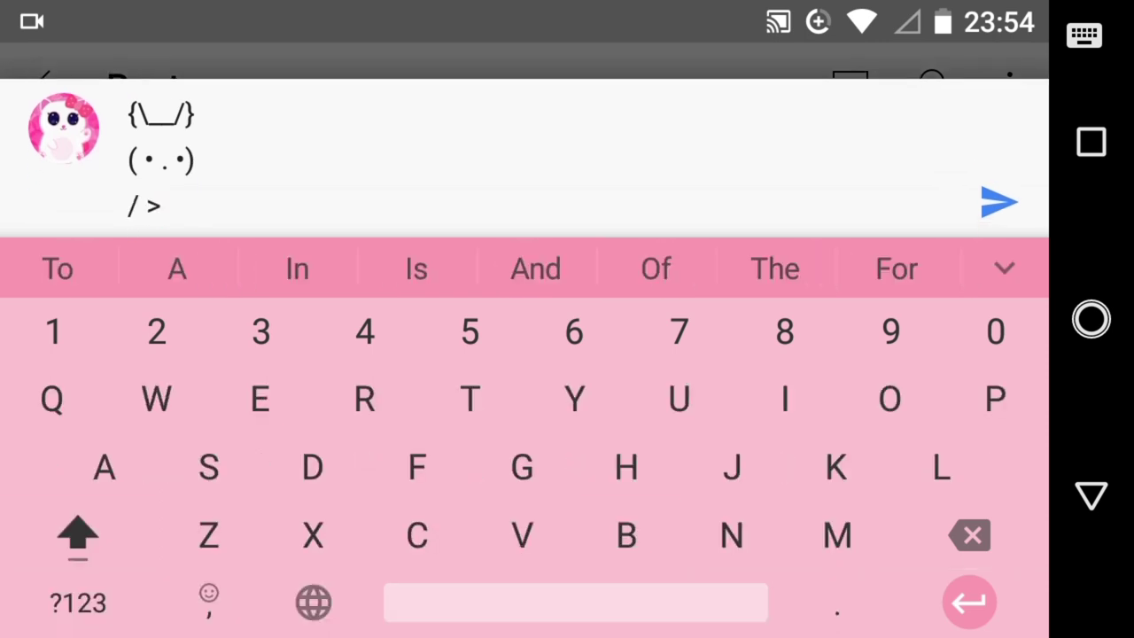
click(209, 602)
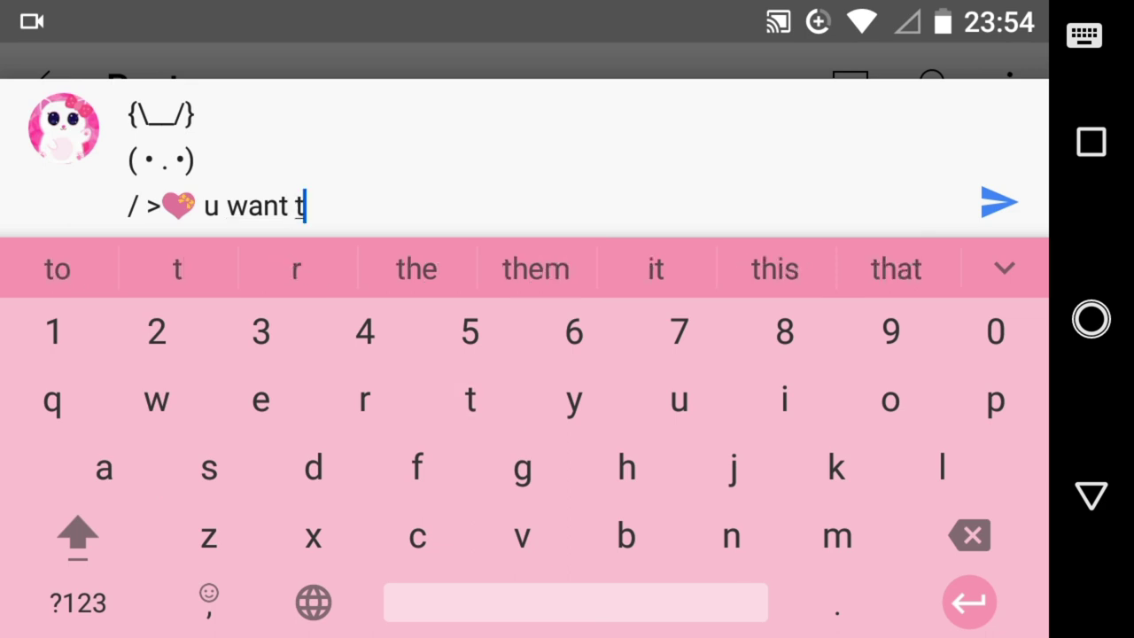
click(773, 269)
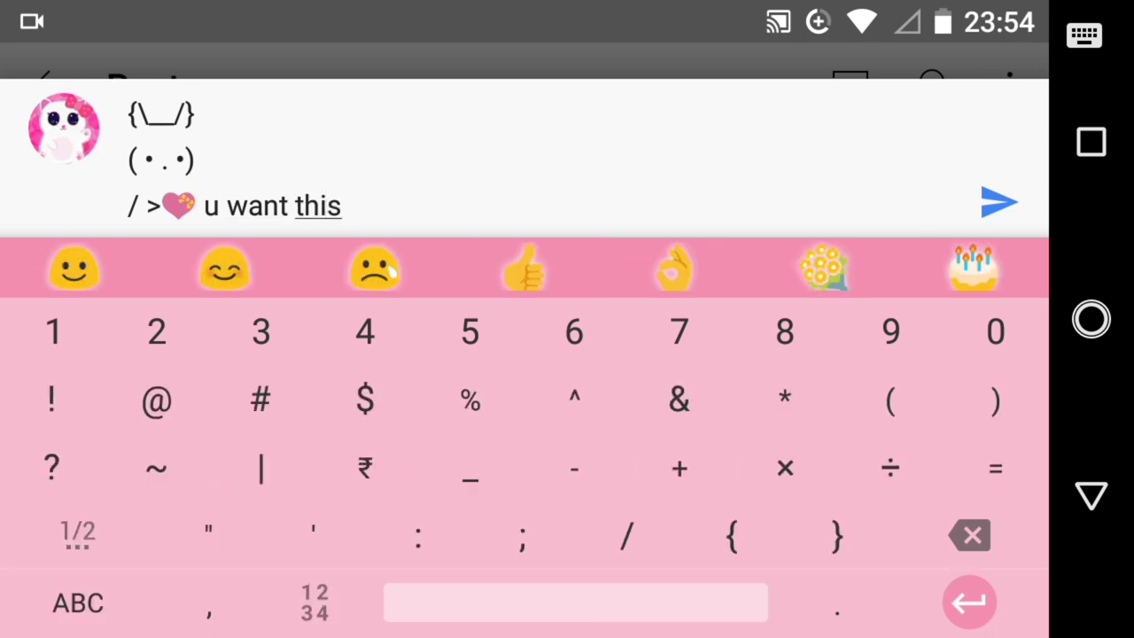
click(50, 467)
text({\__/})
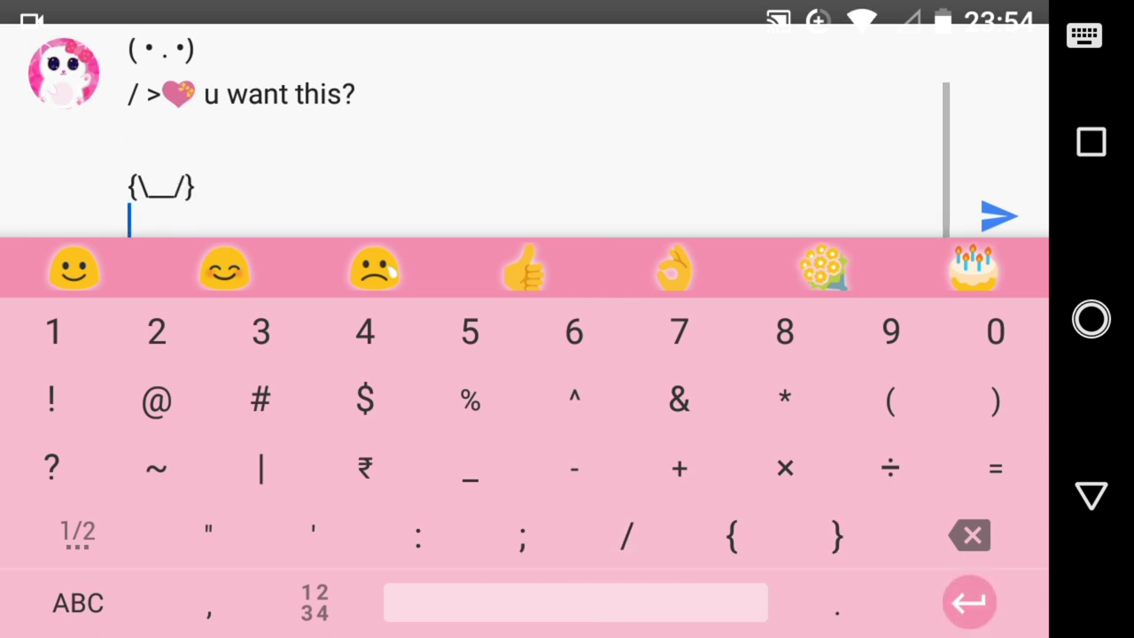
Type the second bunny's ears and '(•-•)' face below the first.
click(78, 532)
text(( • -)
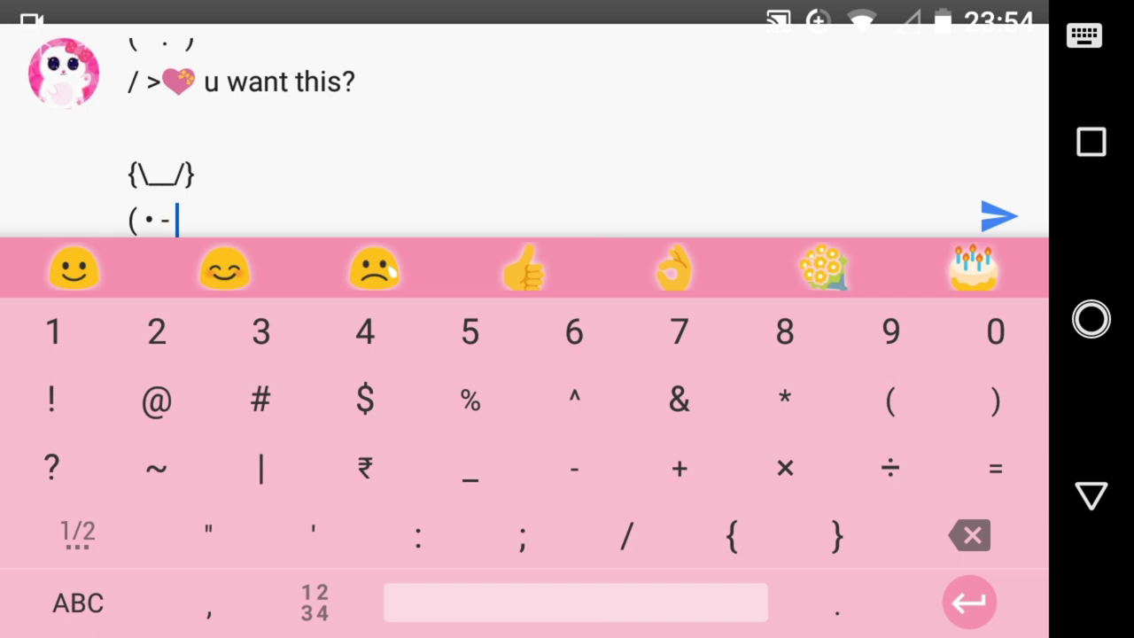
text(•))
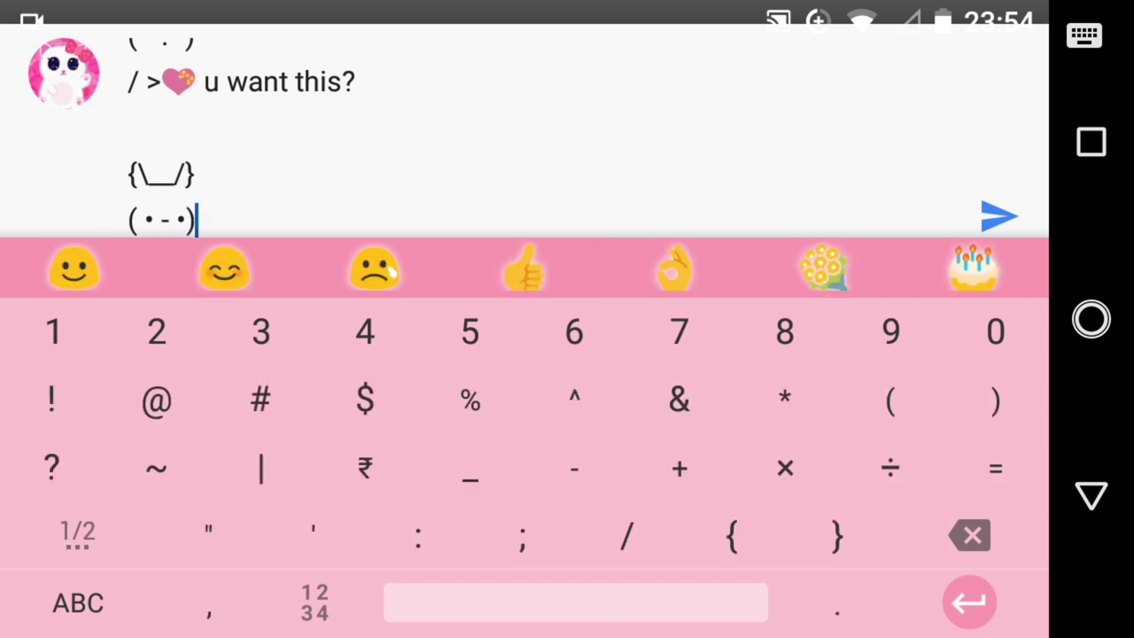
click(77, 602)
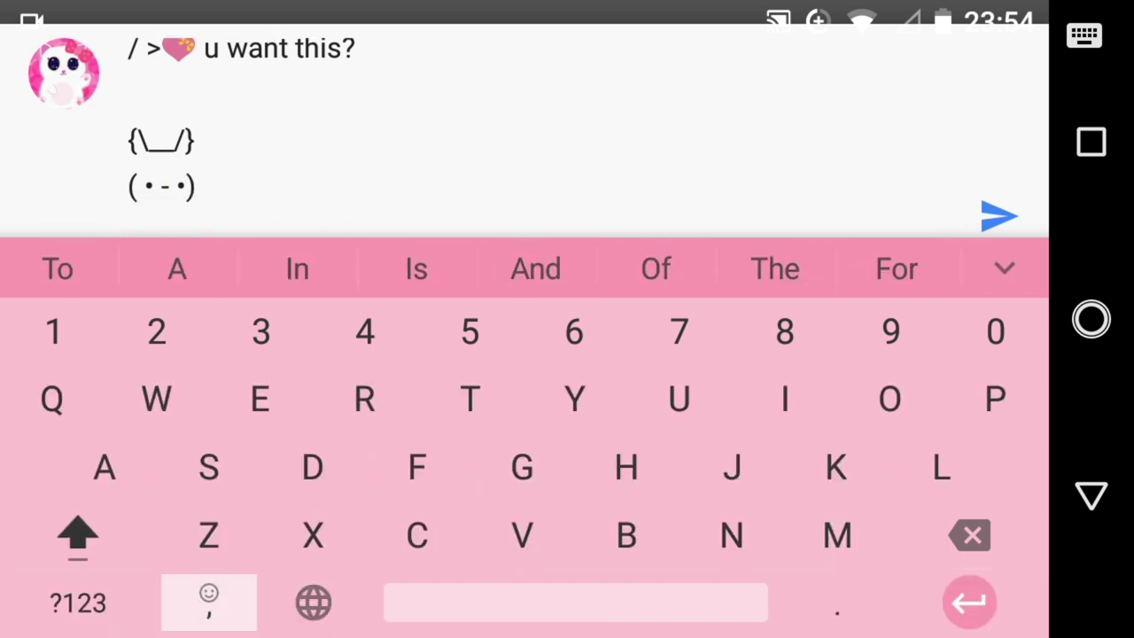
Give the second bunny a heart saying 'then say you'll be my friend first.'.
click(208, 603)
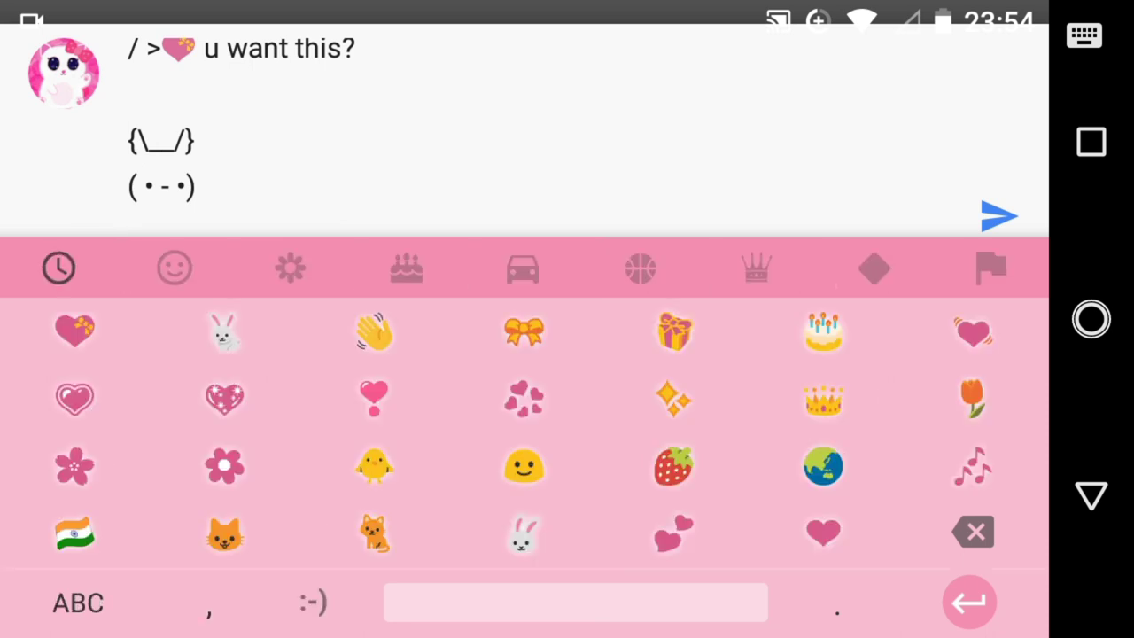
click(77, 603)
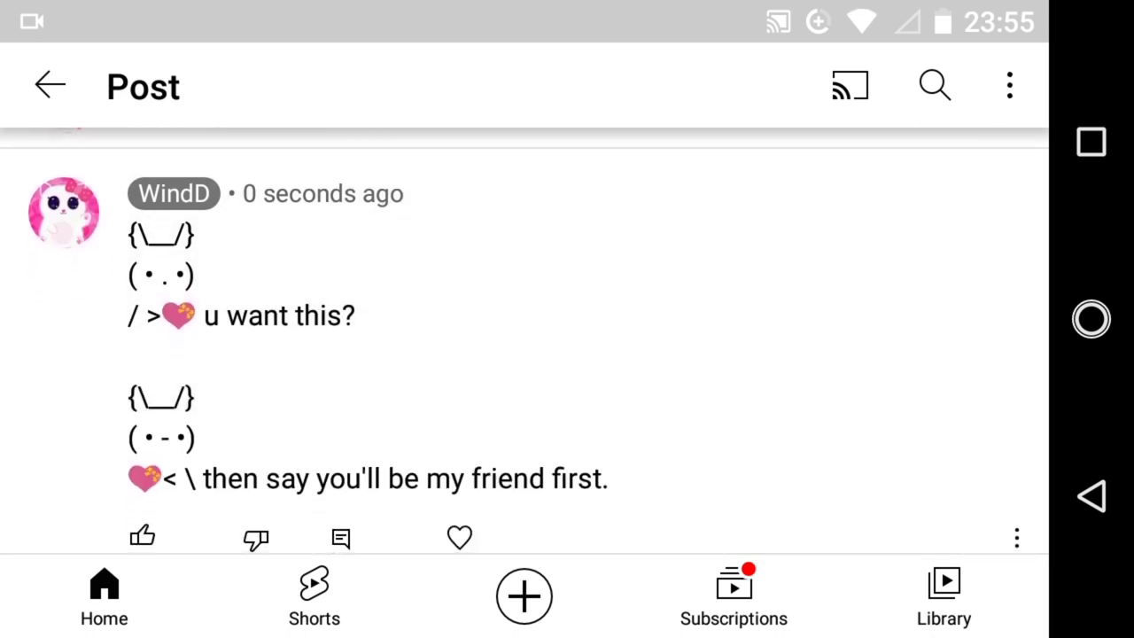
click(142, 538)
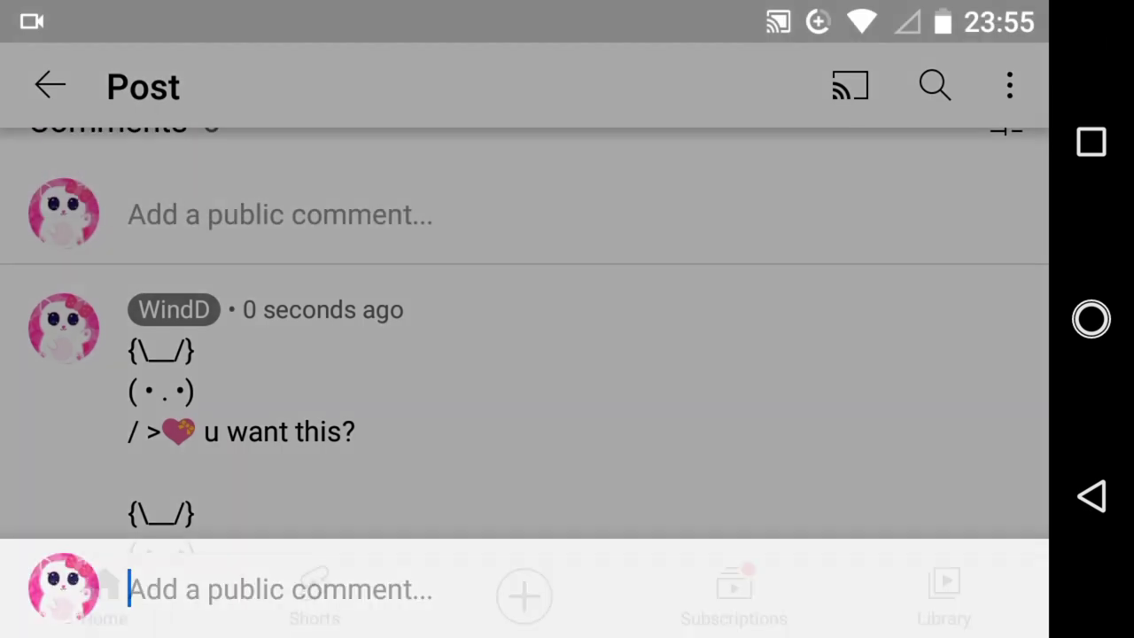
Type a new comment with '(\__/)', '(•-•)' and a cake slice emoji.
click(280, 588)
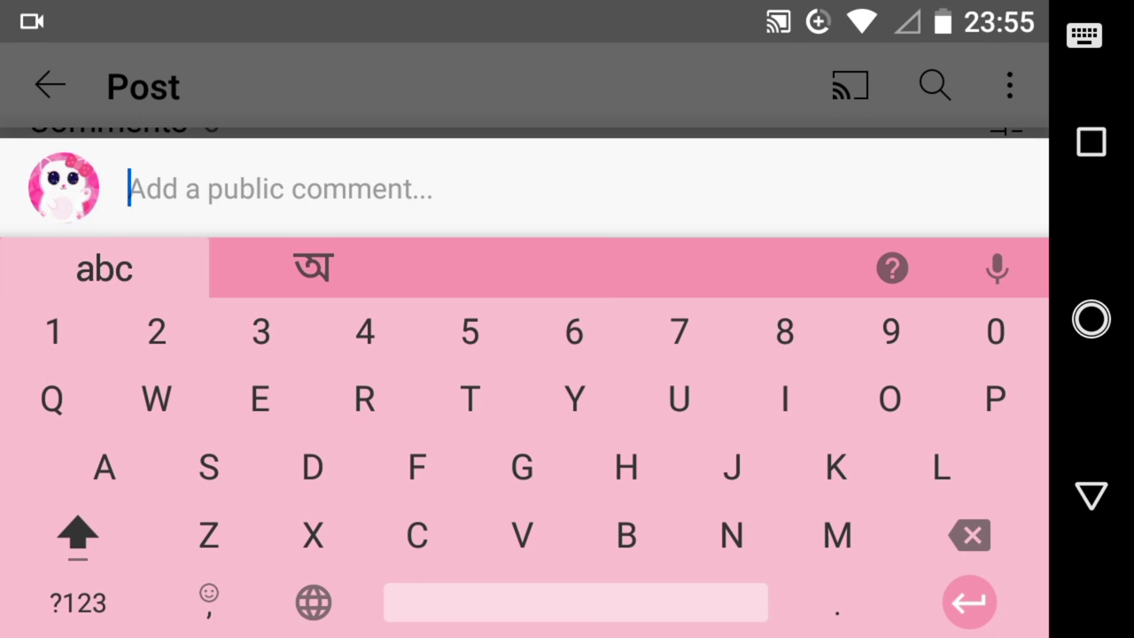
text(2nd wa)
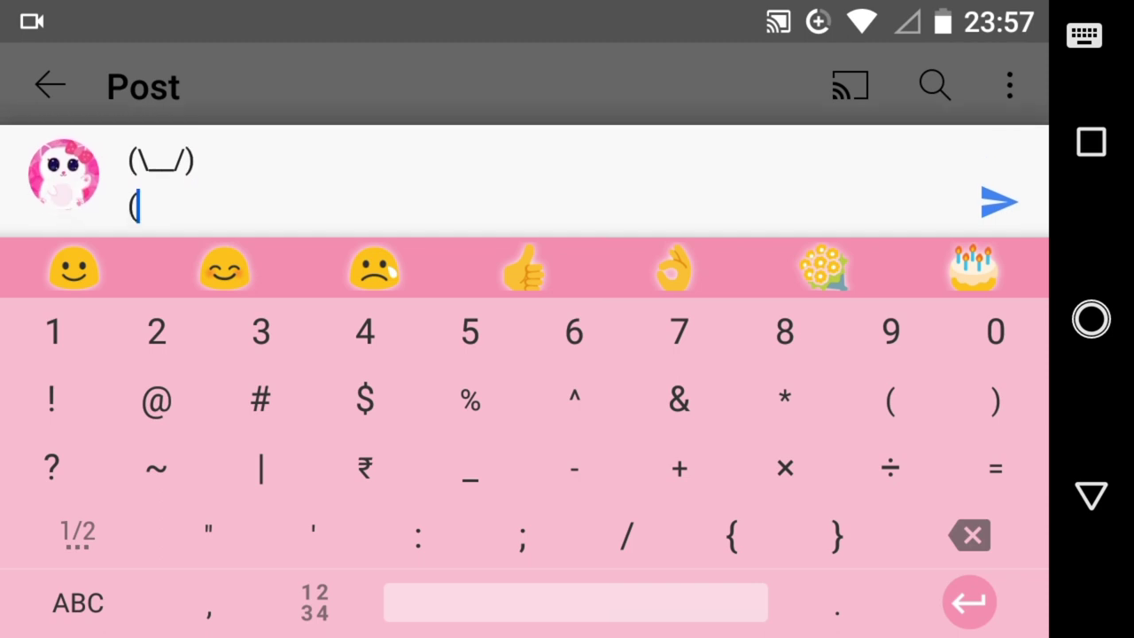
text(•)
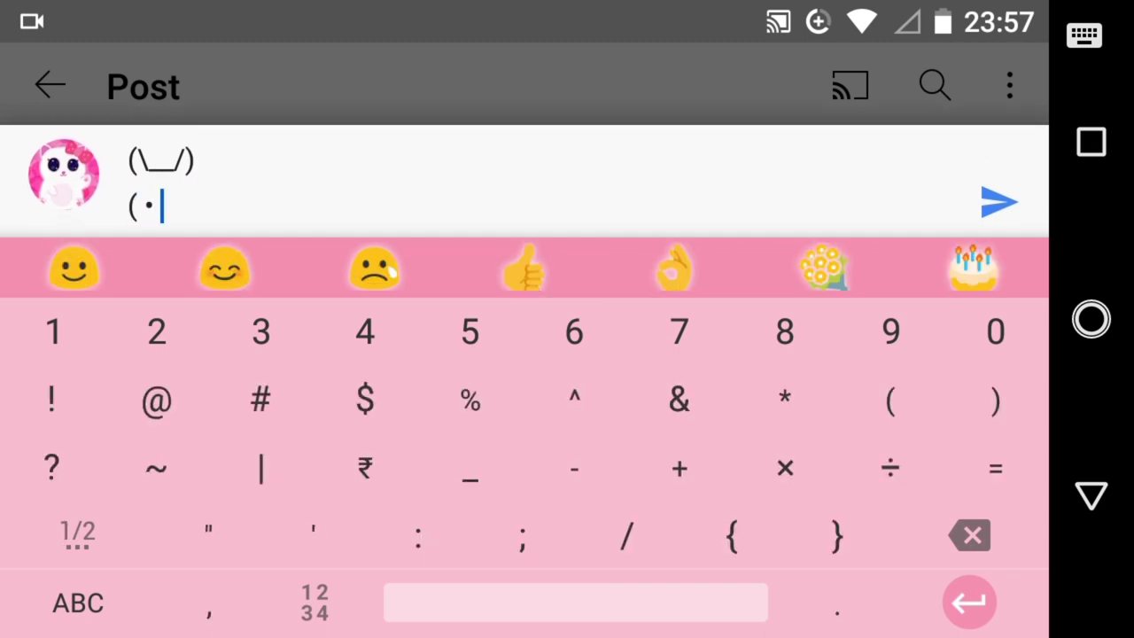
click(78, 532)
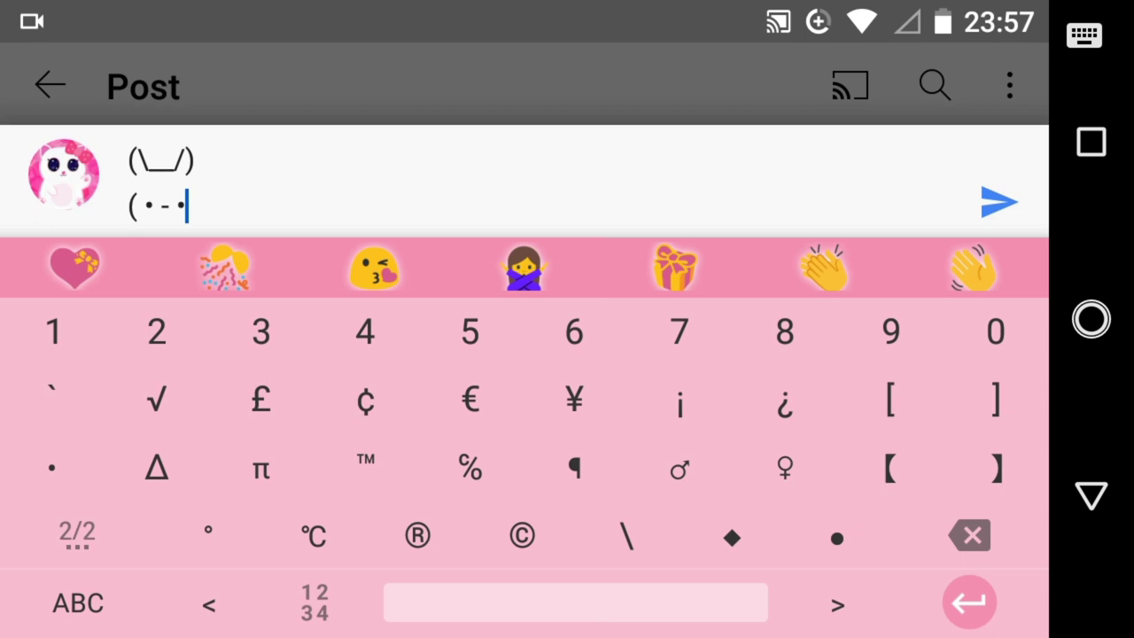
click(76, 532)
text())
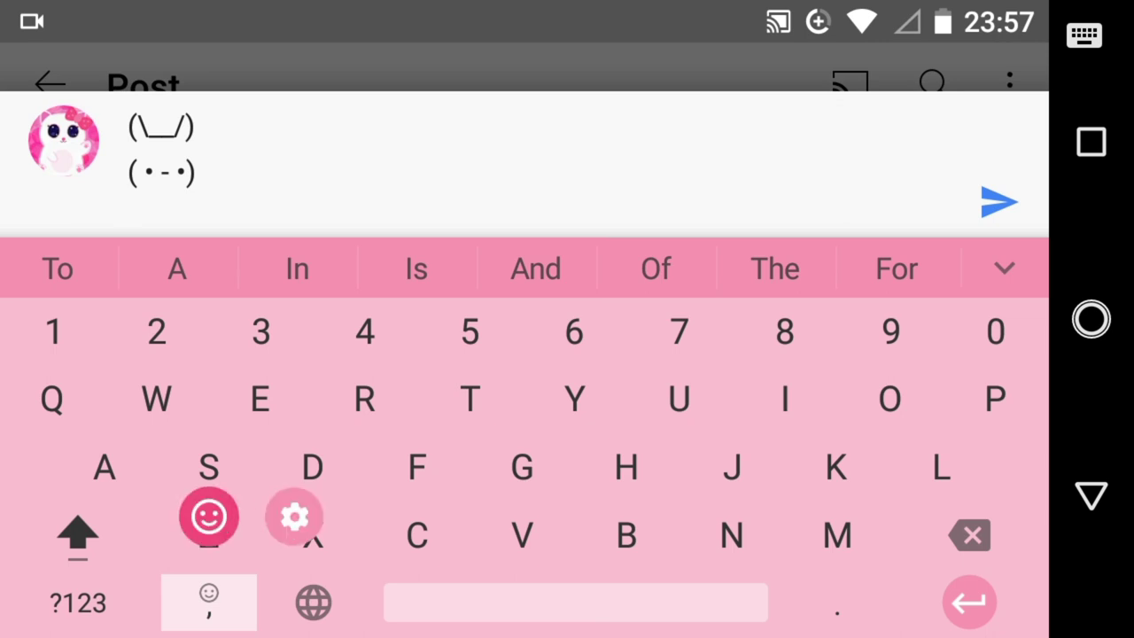
click(208, 517)
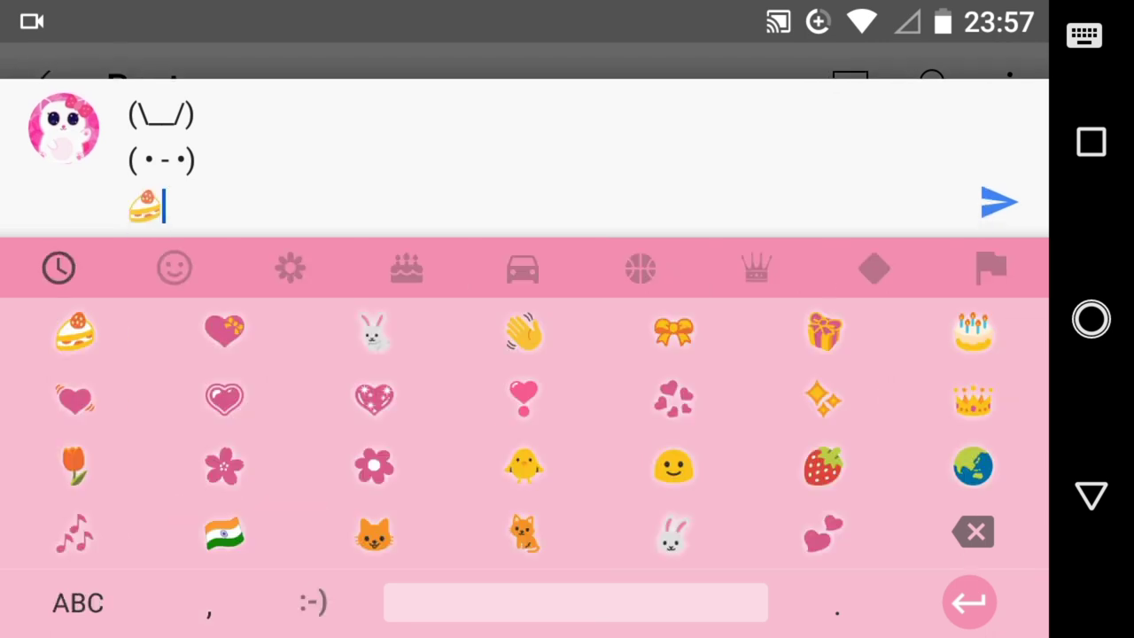
click(175, 267)
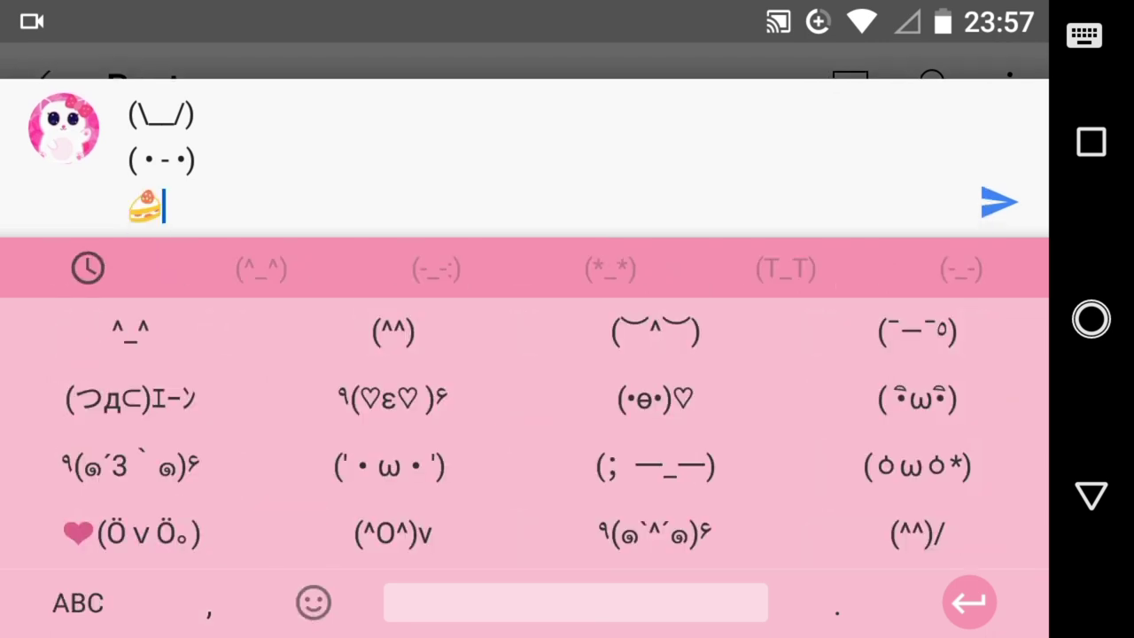
Delete the stray characters after the cake and add the '\' bunny arm.
click(130, 397)
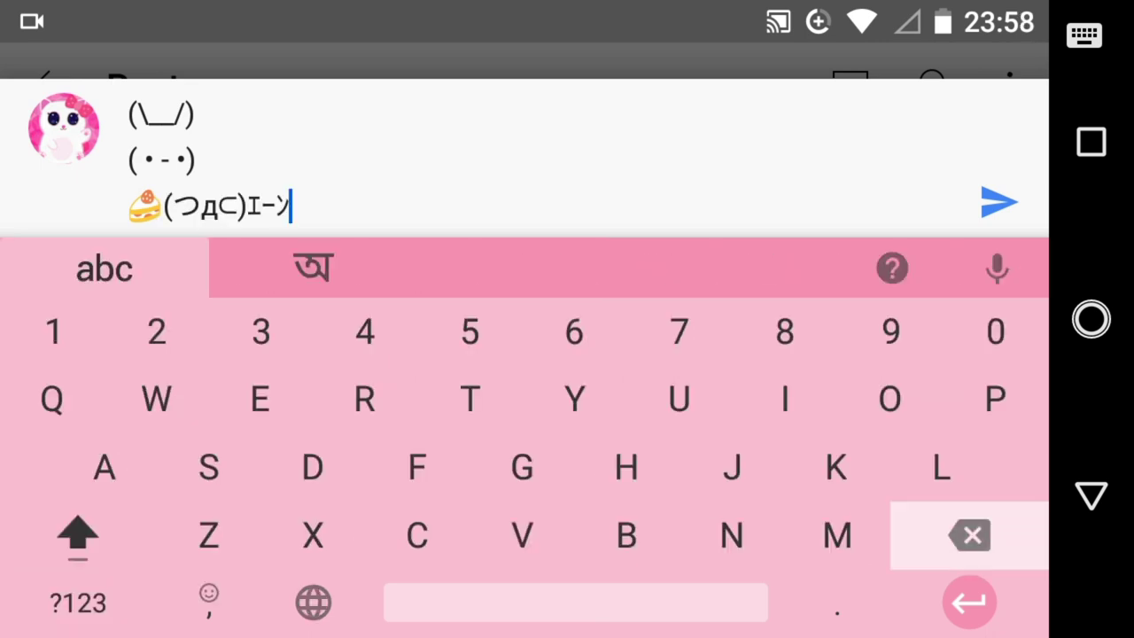
click(968, 535)
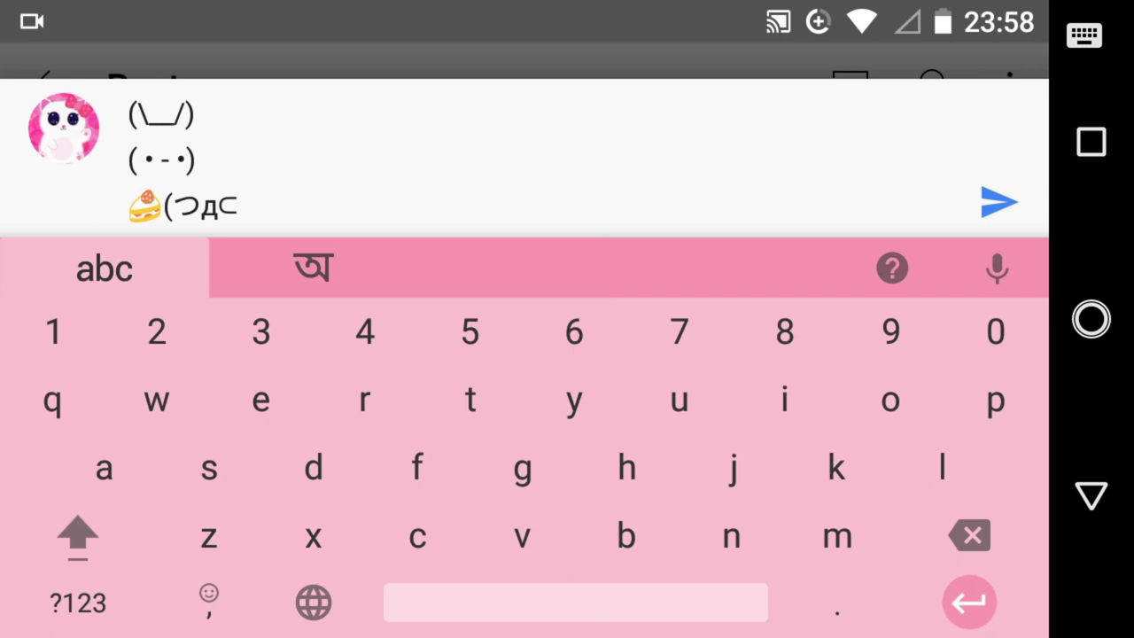
click(968, 535)
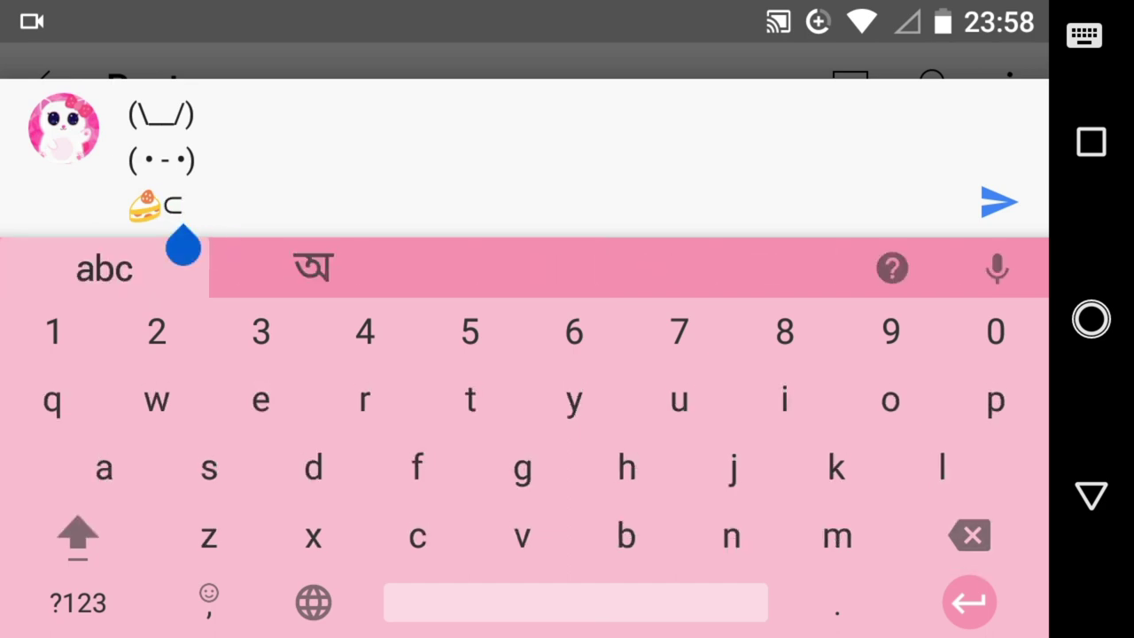
click(77, 602)
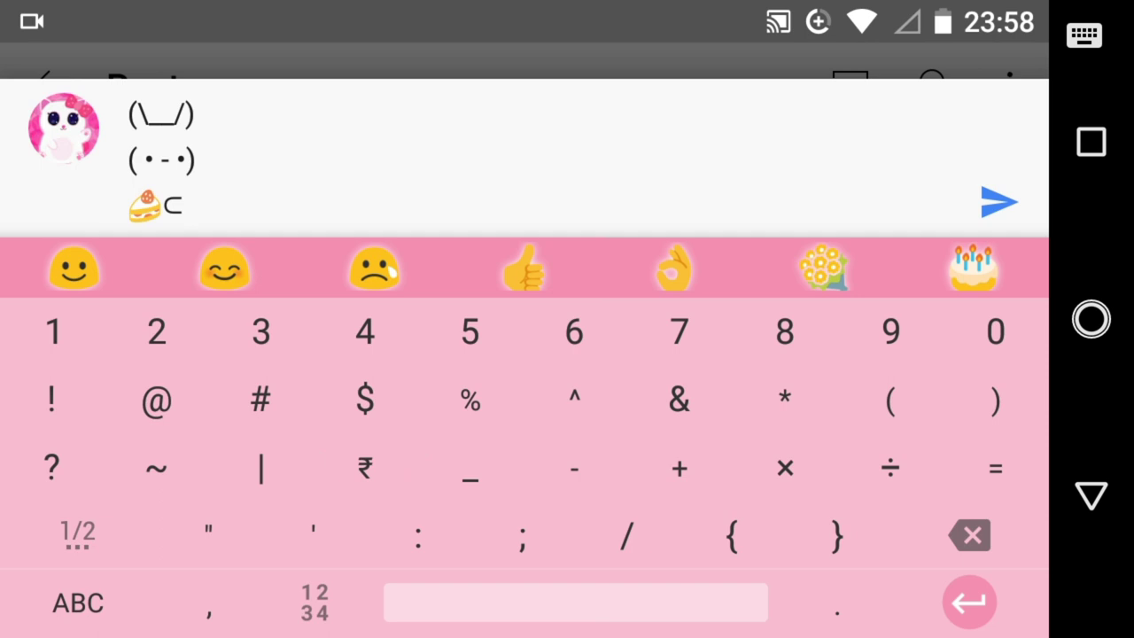
click(77, 532)
text( \ u wan)
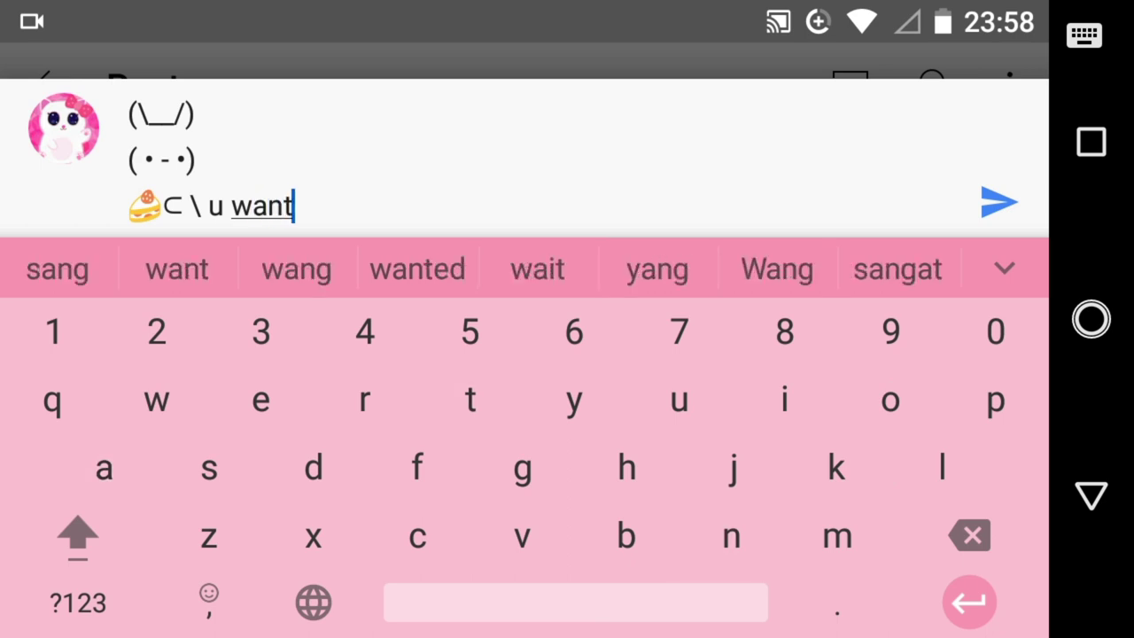
Type 'u want this?' and start a new line.
text(thi)
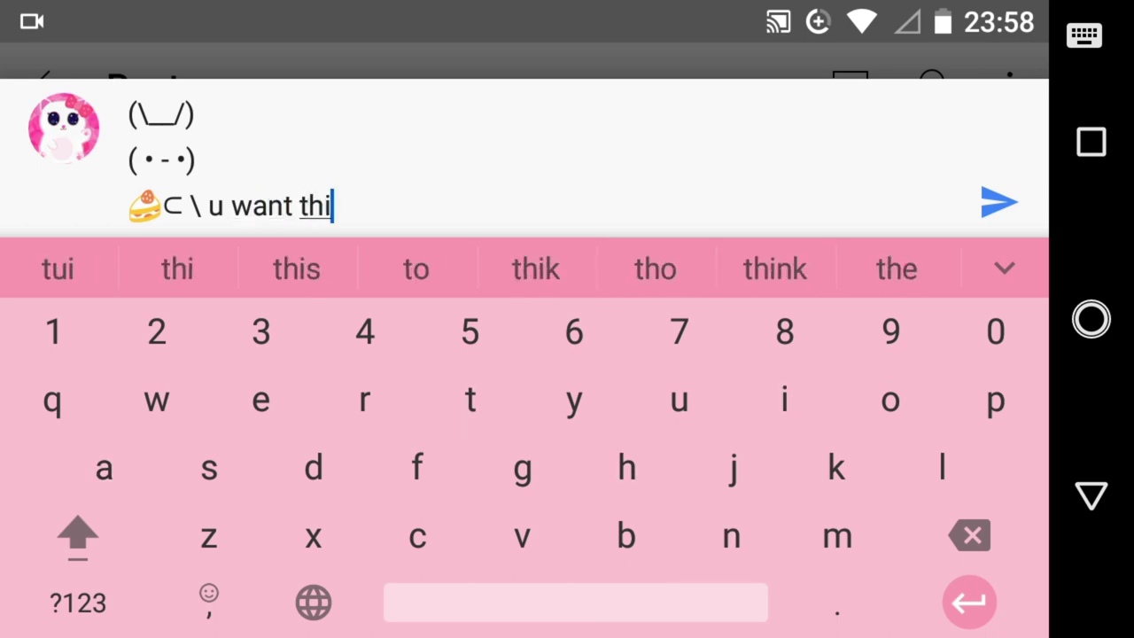
click(296, 267)
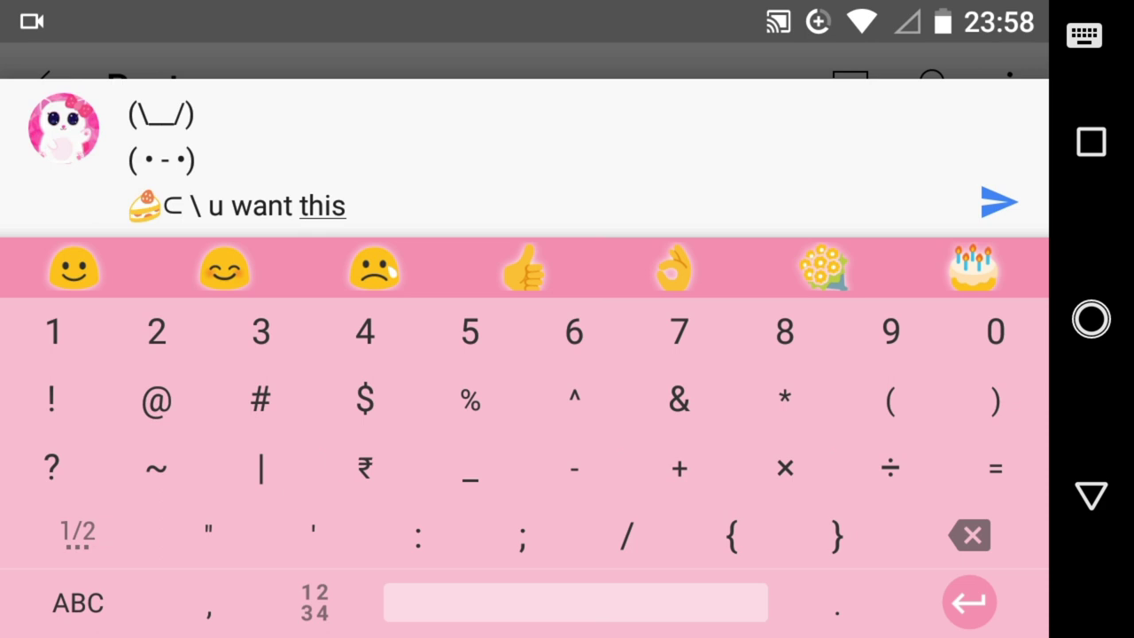
text(?)
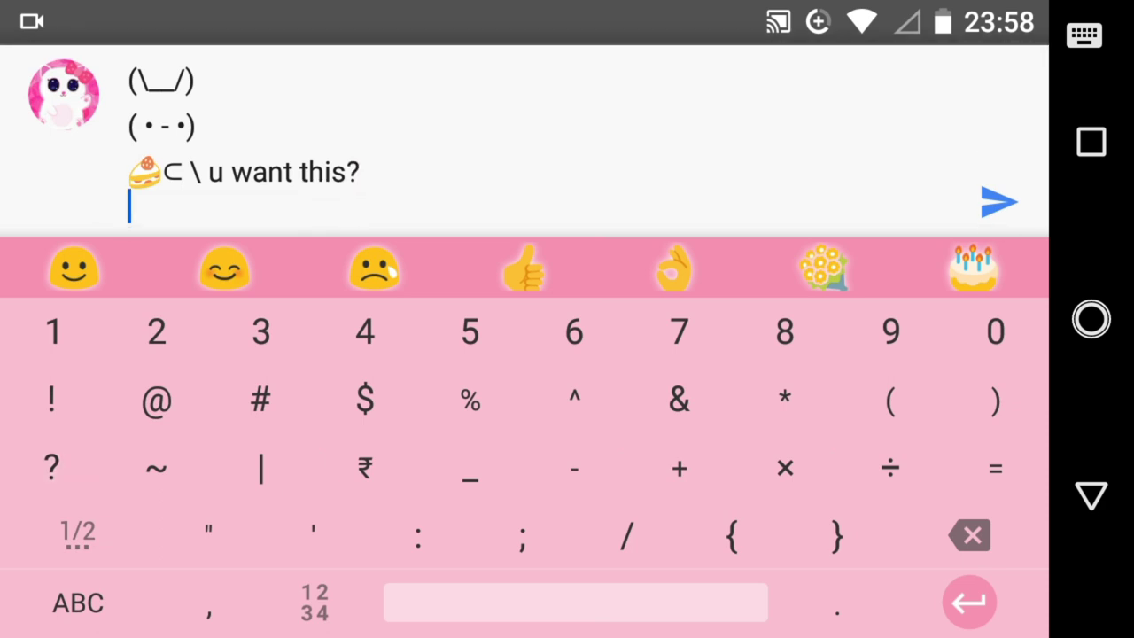
Type the second bunny's ears, face and '/ つ' hand line.
click(889, 400)
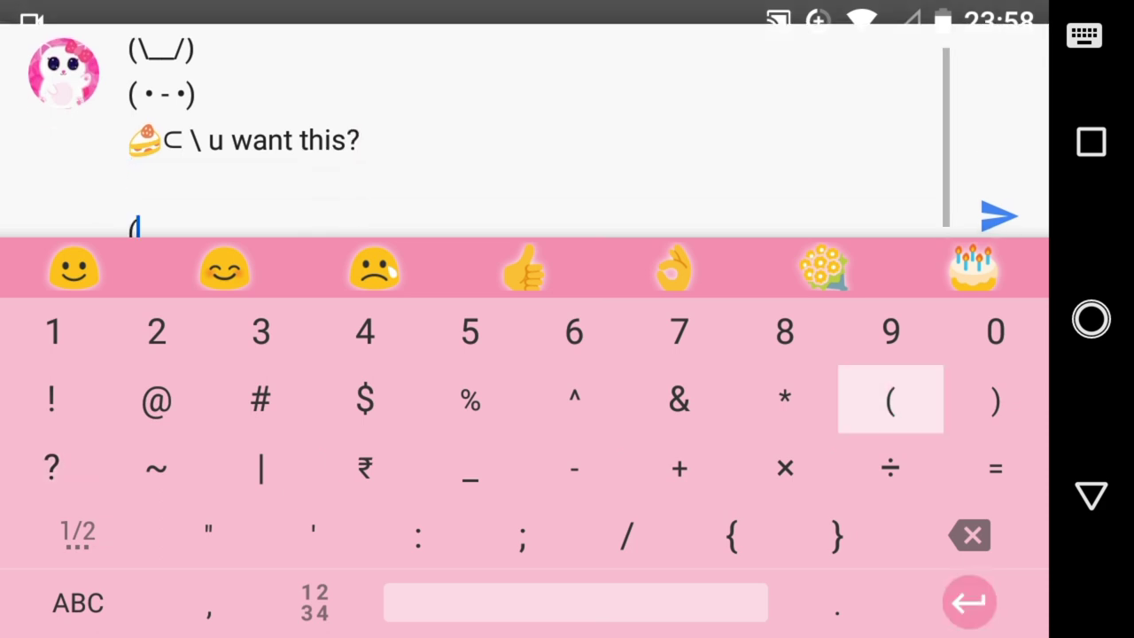
click(78, 531)
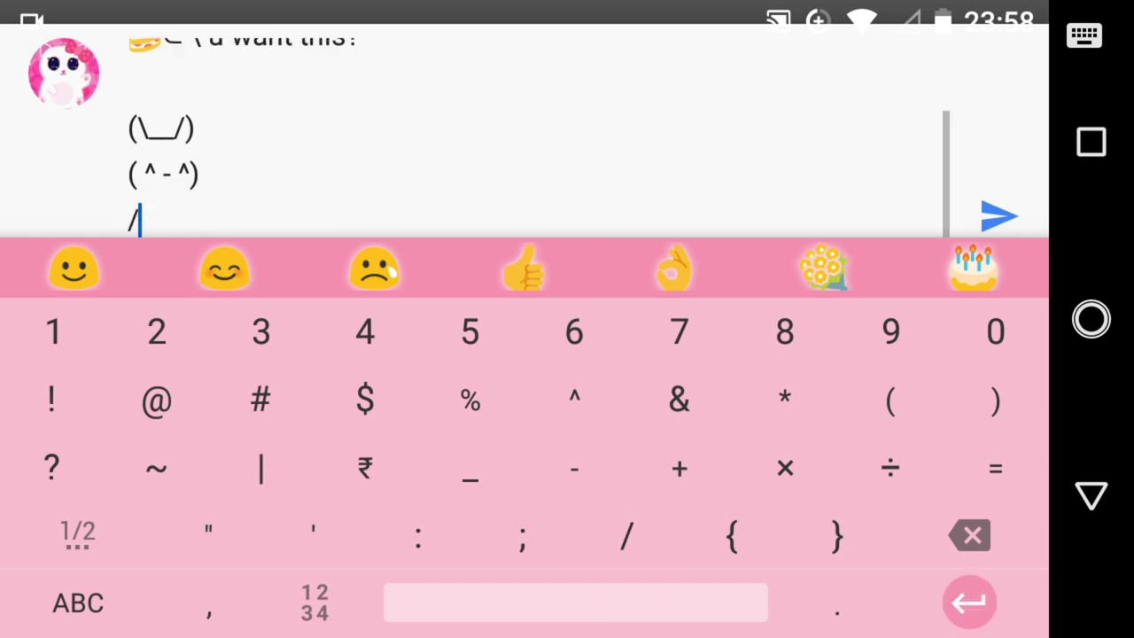
click(77, 602)
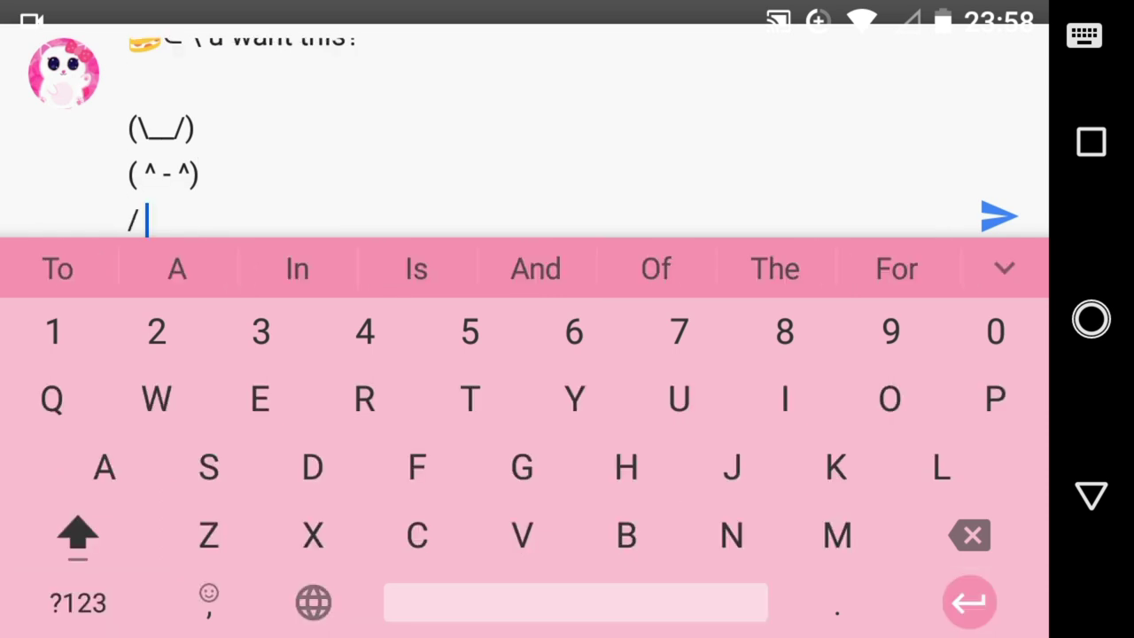
click(210, 601)
text( つ)
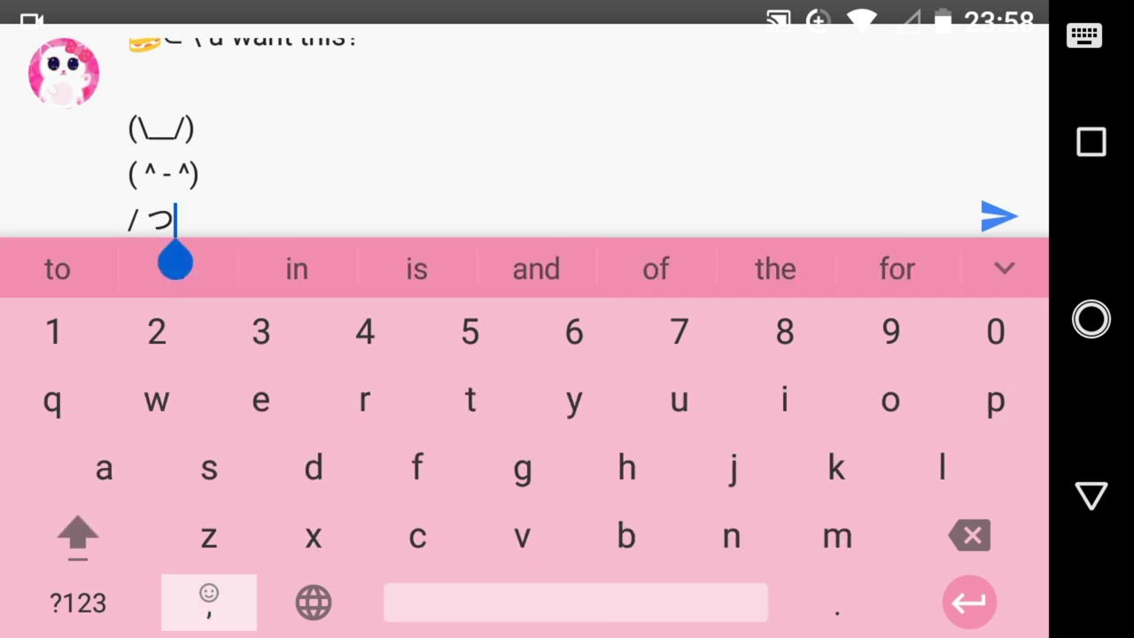
Insert the cake emoji, type 'here u go. Let's share.' and post.
click(208, 601)
text(🍰)
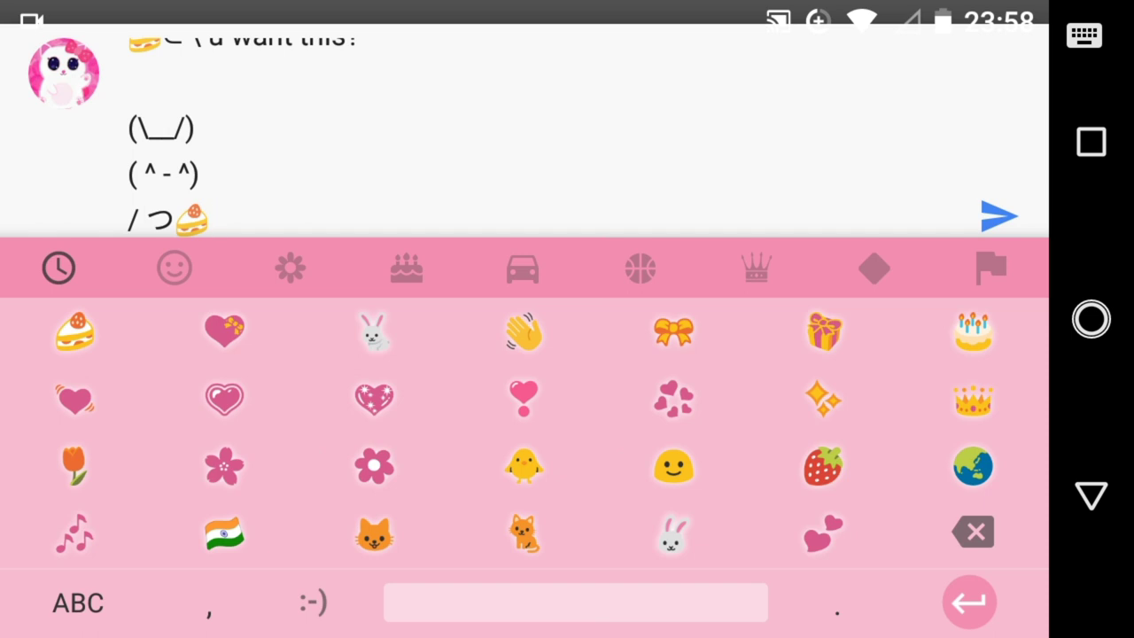
click(77, 602)
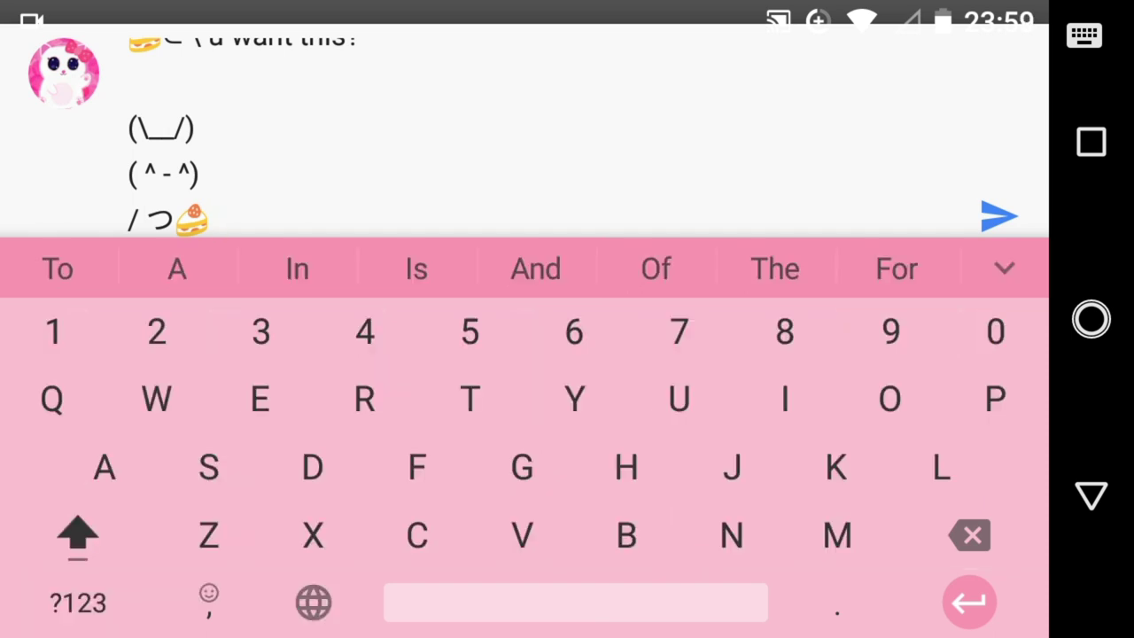
text(here u go.)
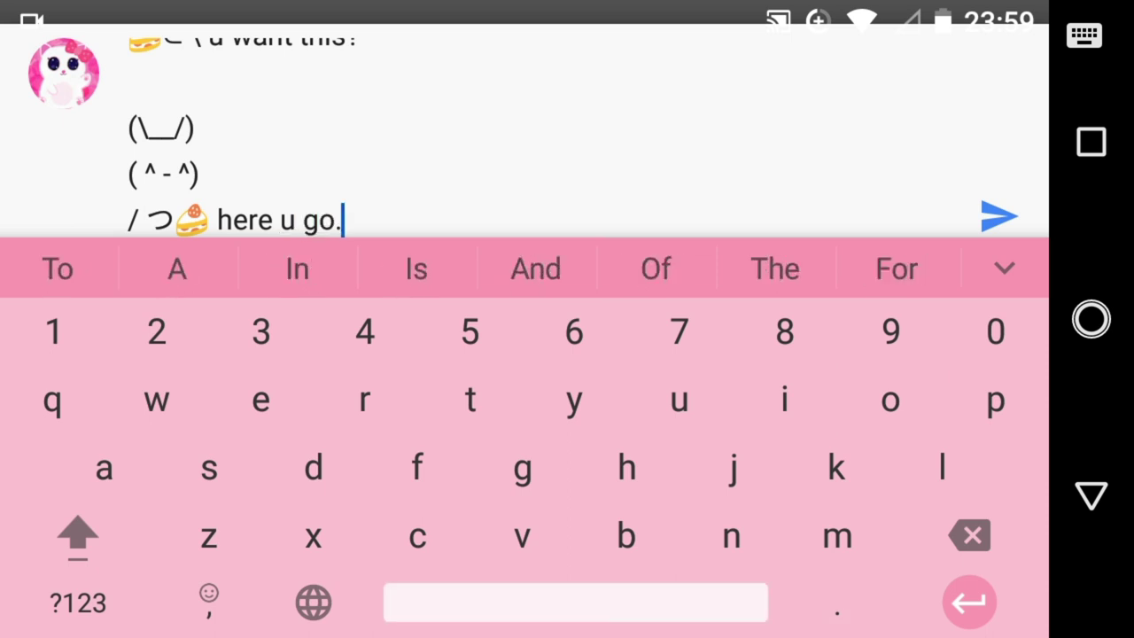
text(Let's s)
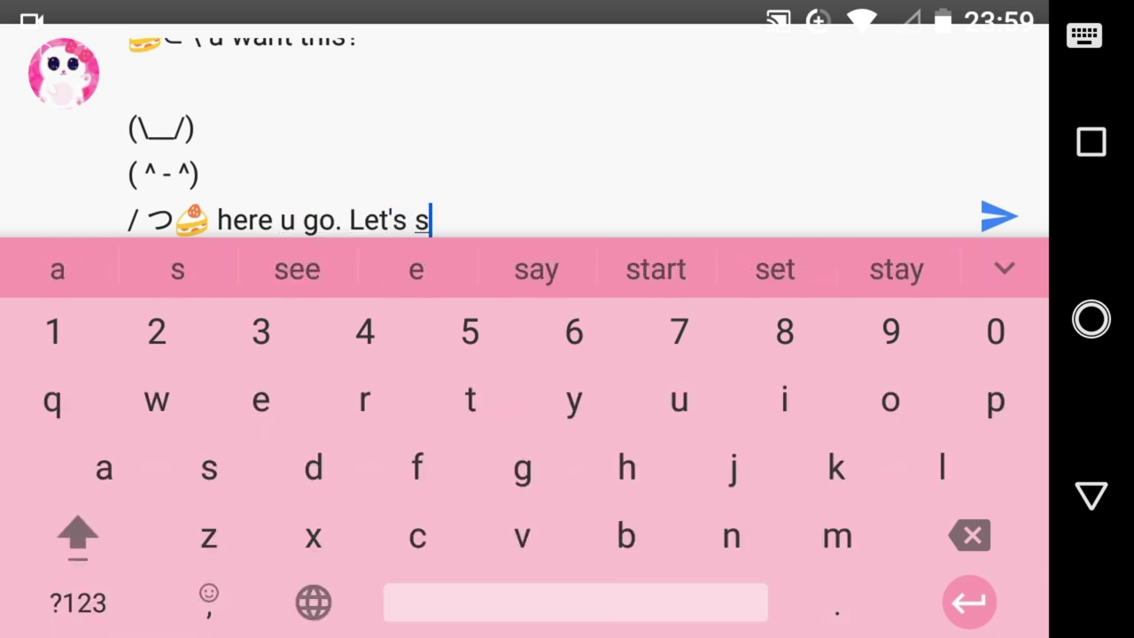
click(297, 268)
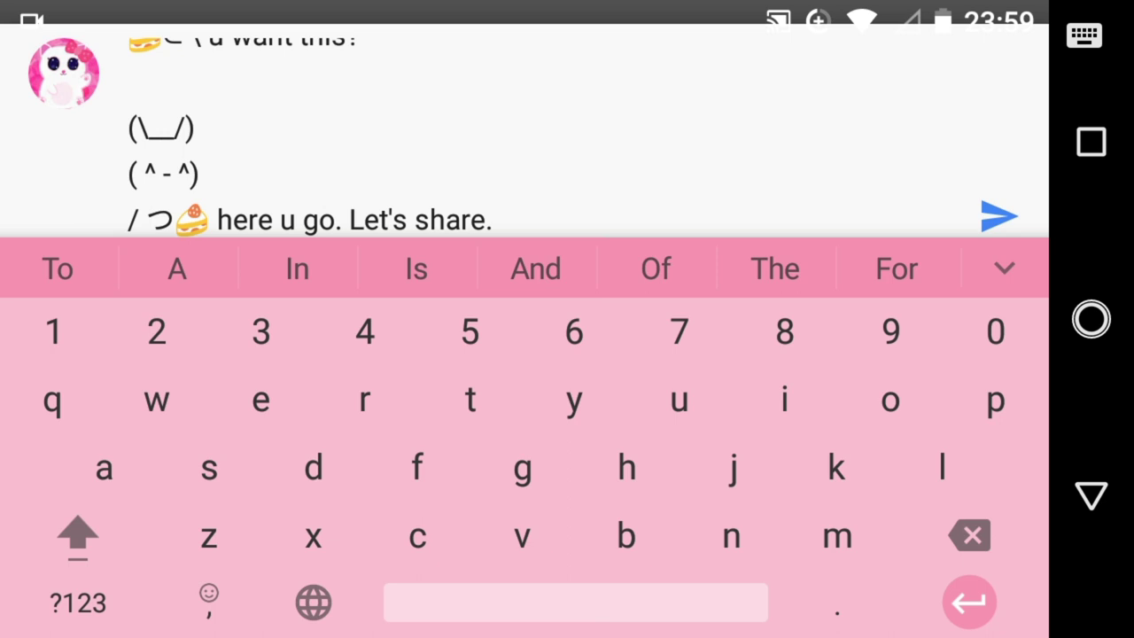
scroll(down, 3)
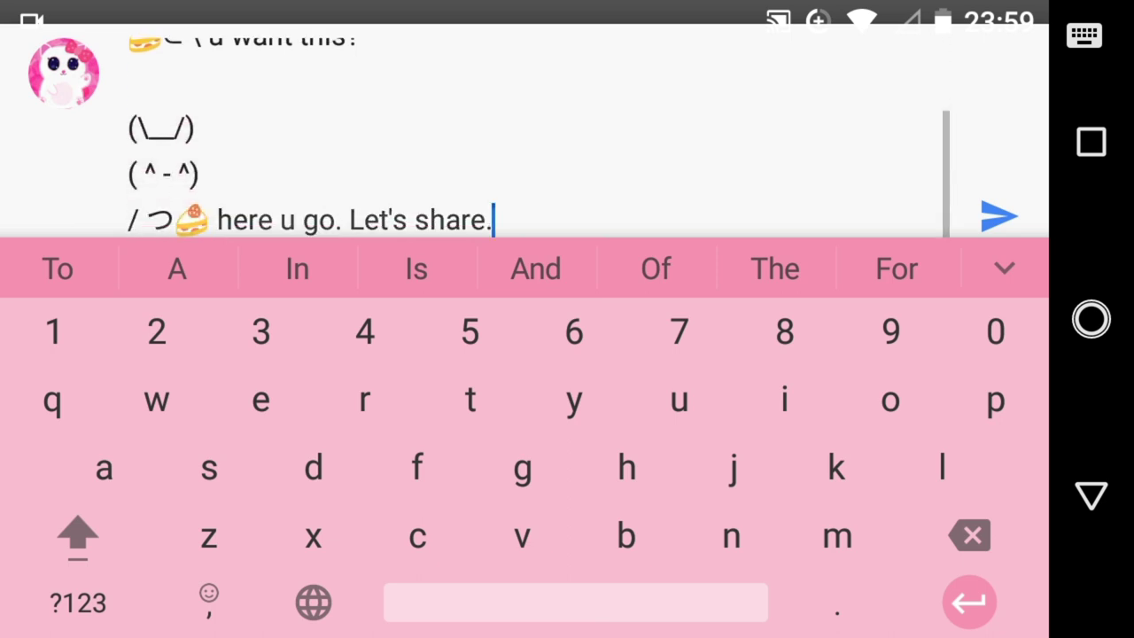
click(999, 215)
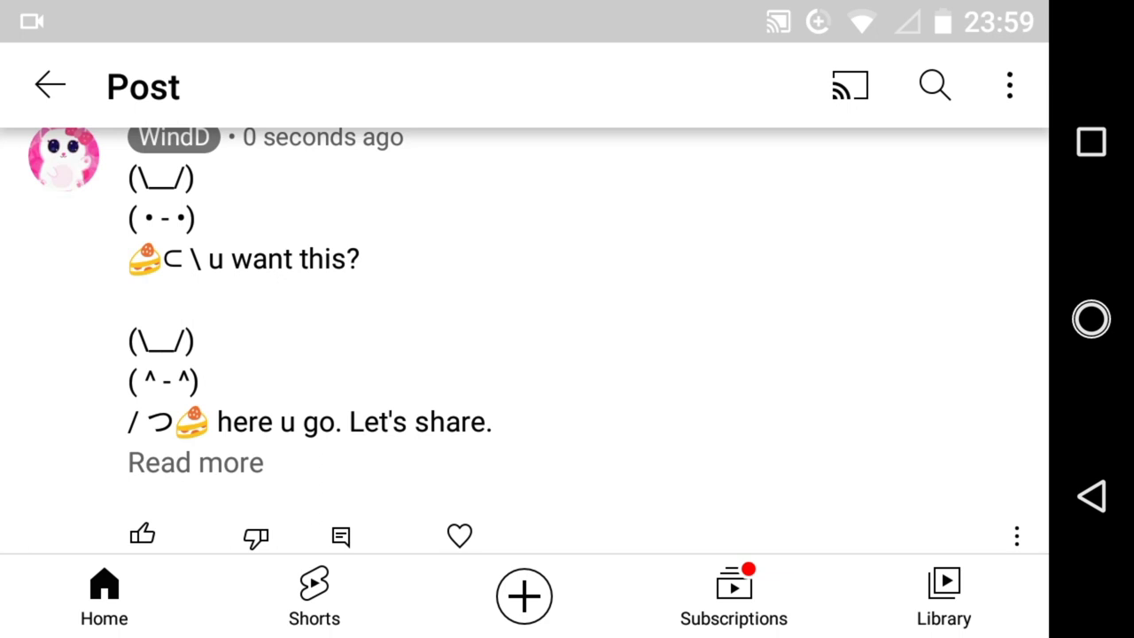
Send the two cake-holding bunny comment with the blue arrow.
click(141, 535)
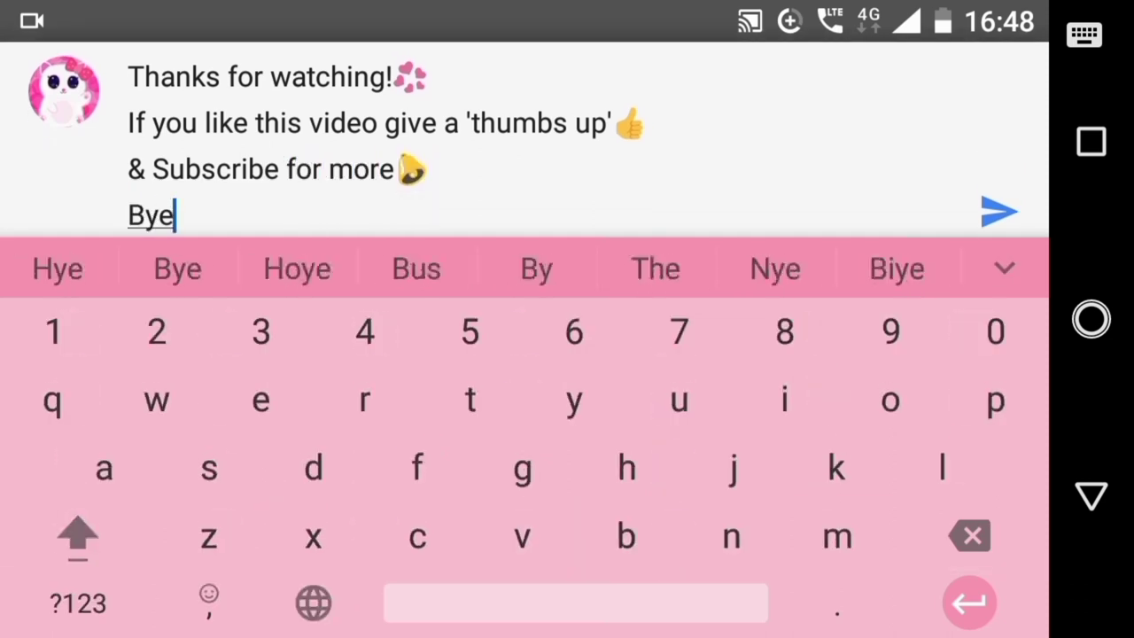
Add a waving-hand emoji after 'Bye...' in the outro comment.
click(209, 602)
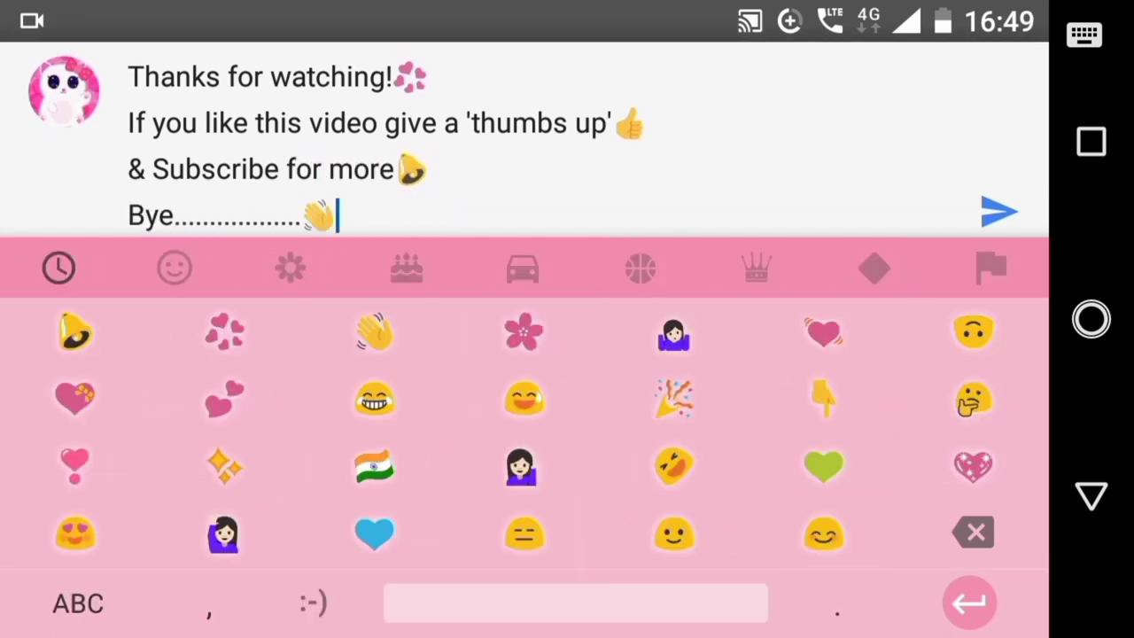